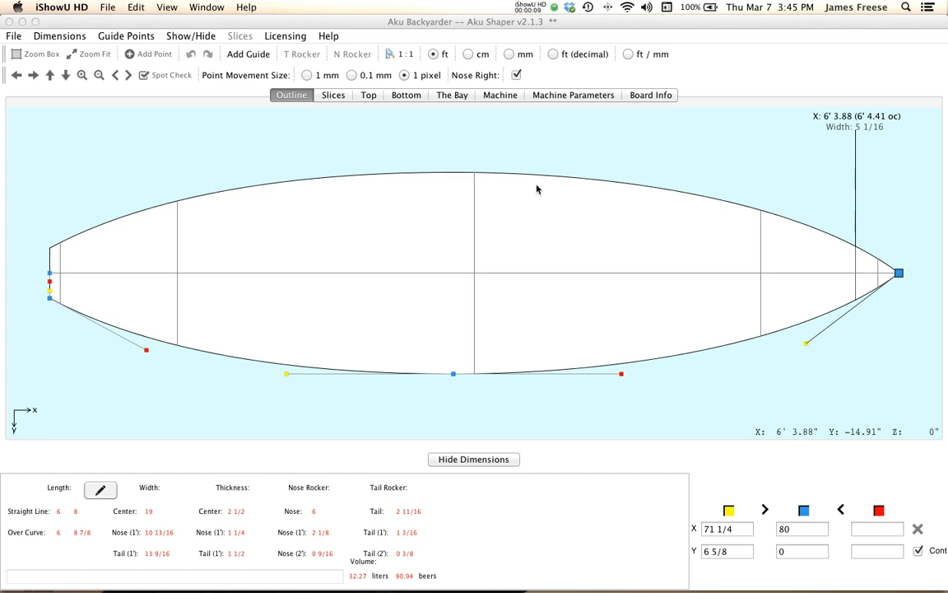
pyautogui.moveTo(313, 179)
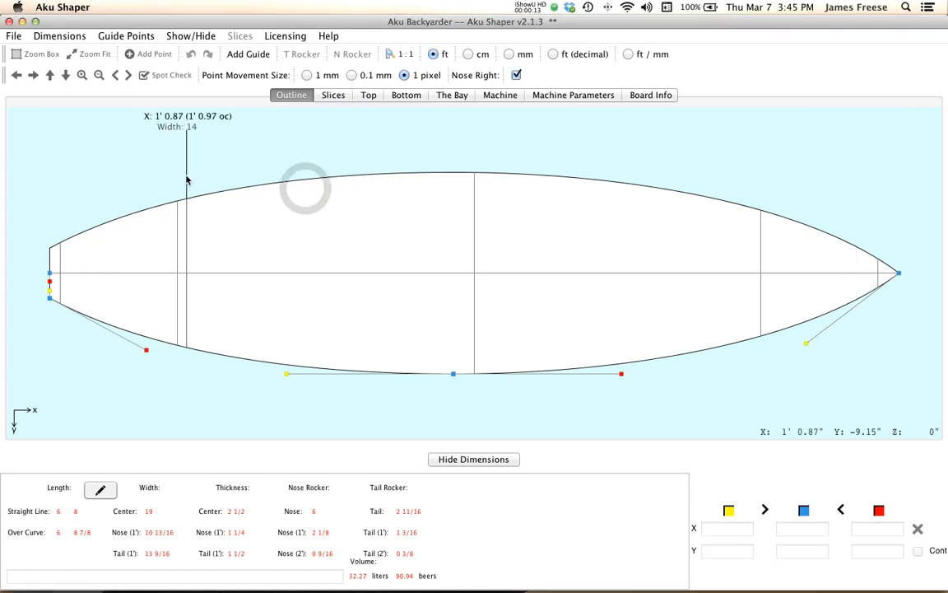
# Step: Create a new board from a generic template via File > New, answering the save prompt for the old board
pyautogui.click(14, 37)
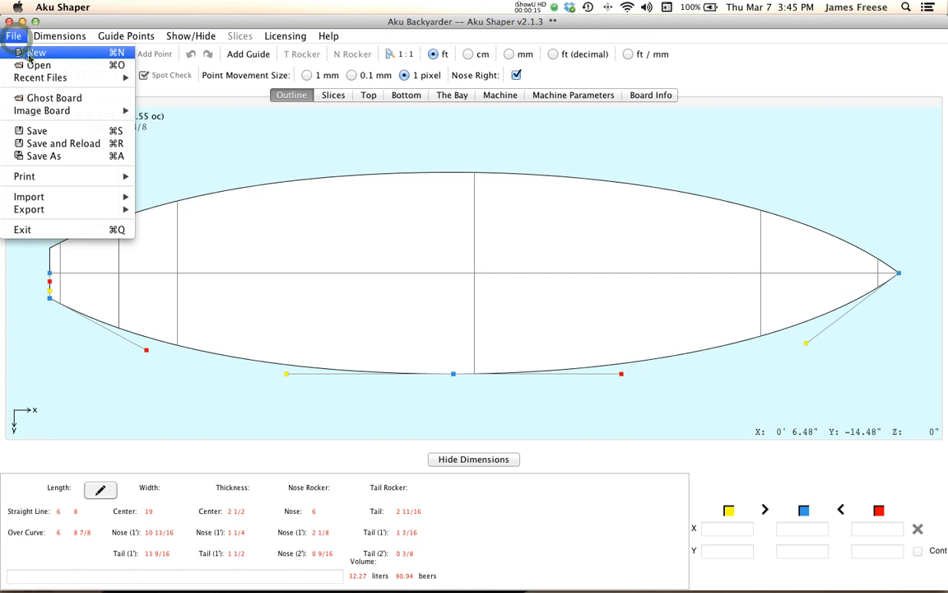
pyautogui.click(36, 52)
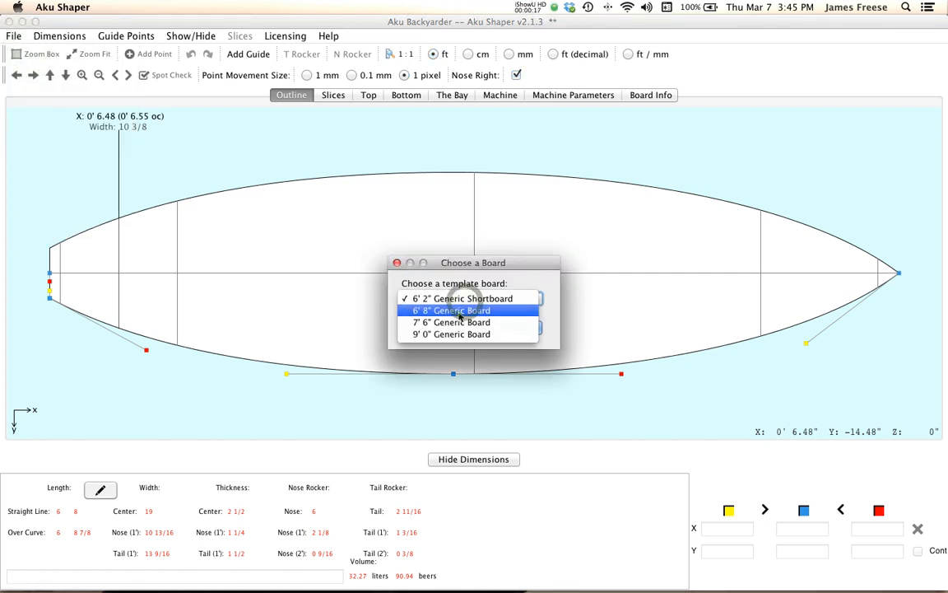
pyautogui.click(452, 310)
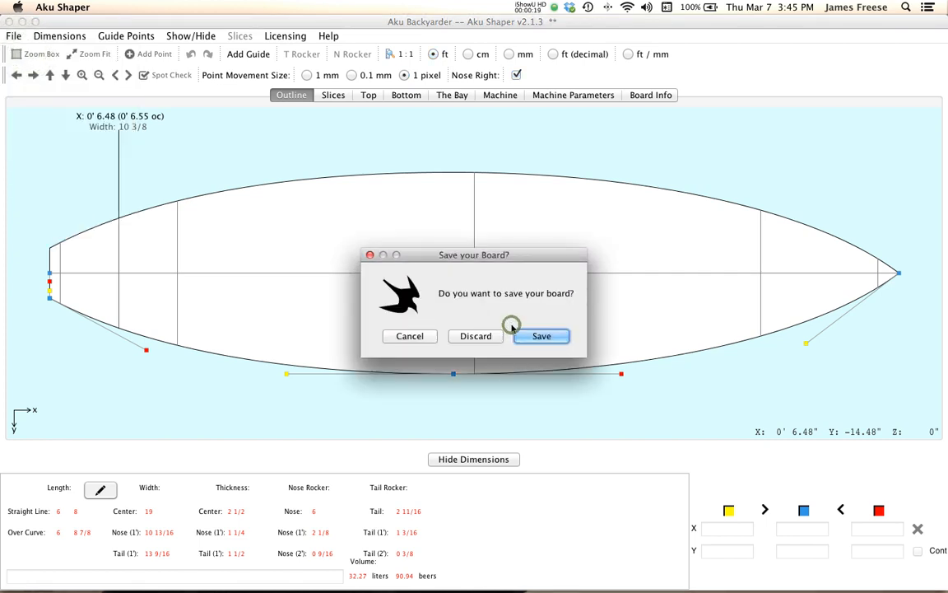
pyautogui.click(541, 336)
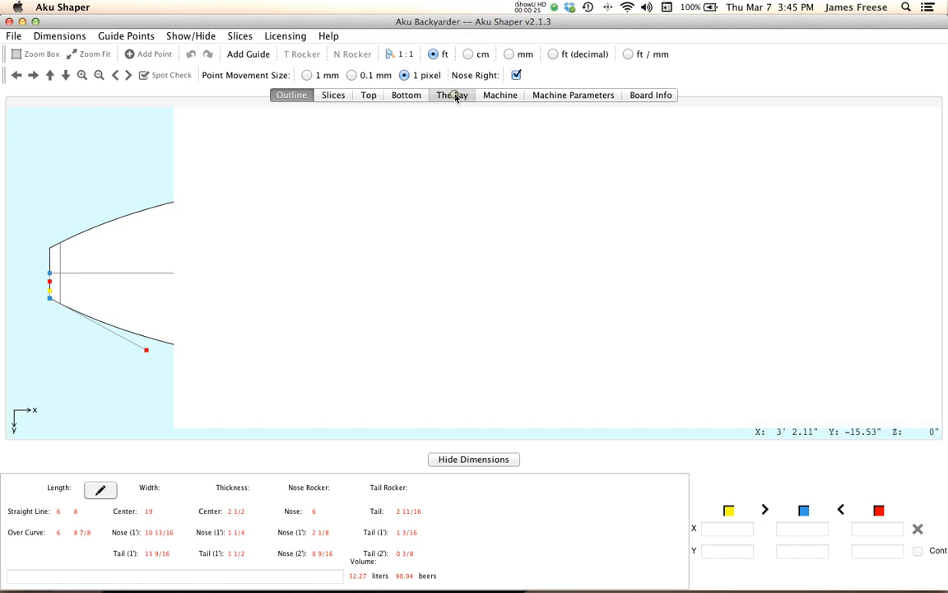
# Step: Show the board in The Bay as slices, then cycle the display back to solid with the v key
pyautogui.click(451, 94)
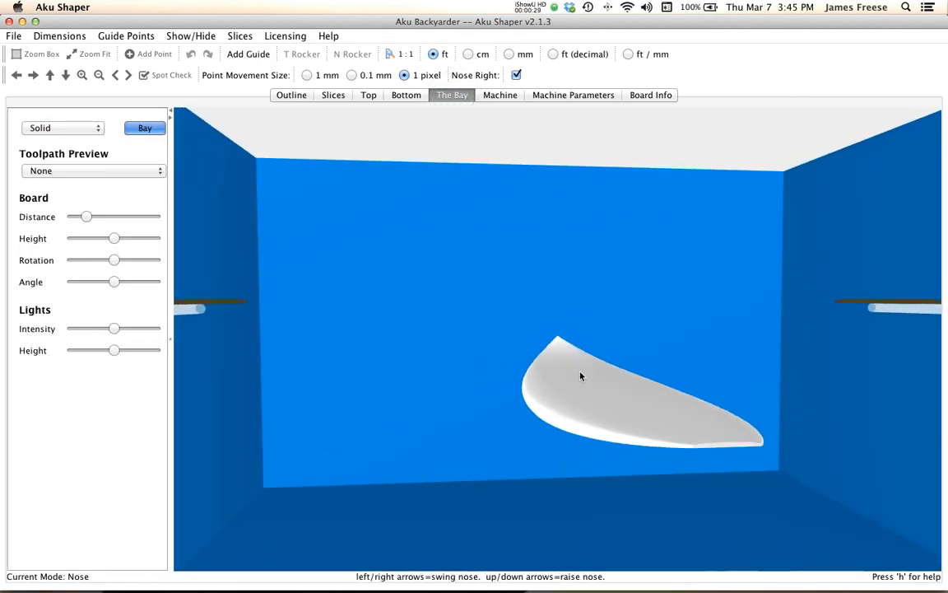
pyautogui.click(63, 128)
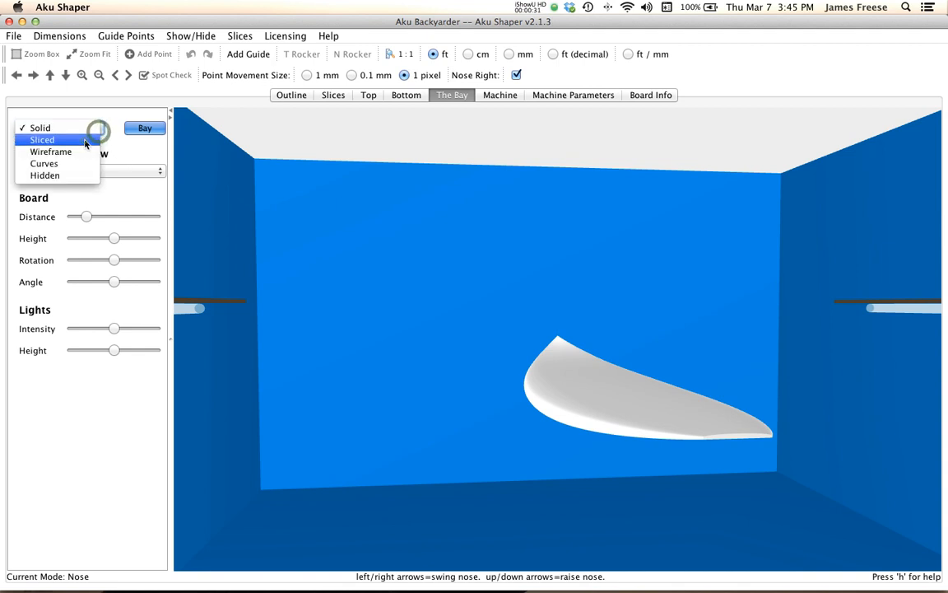
pyautogui.click(43, 138)
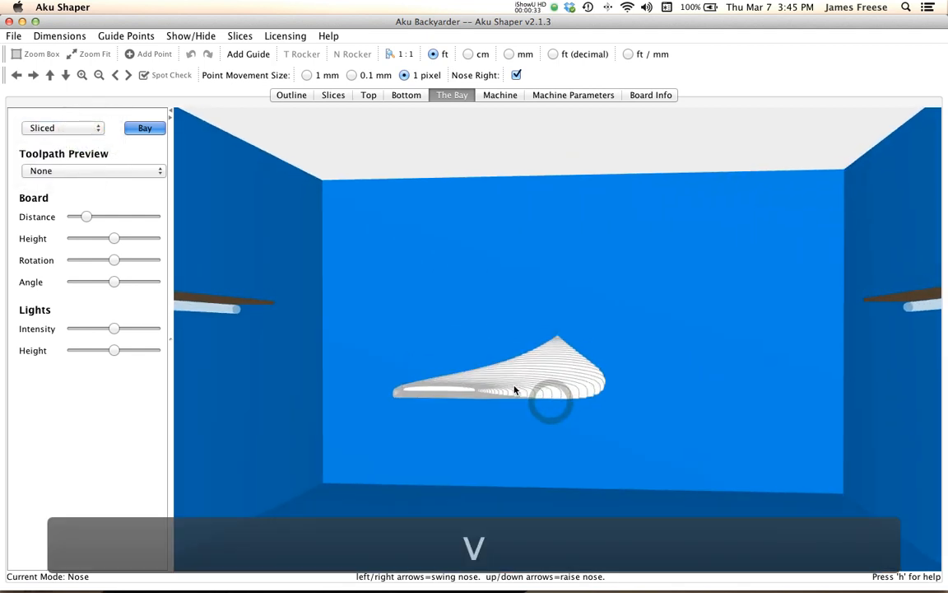
pyautogui.click(63, 129)
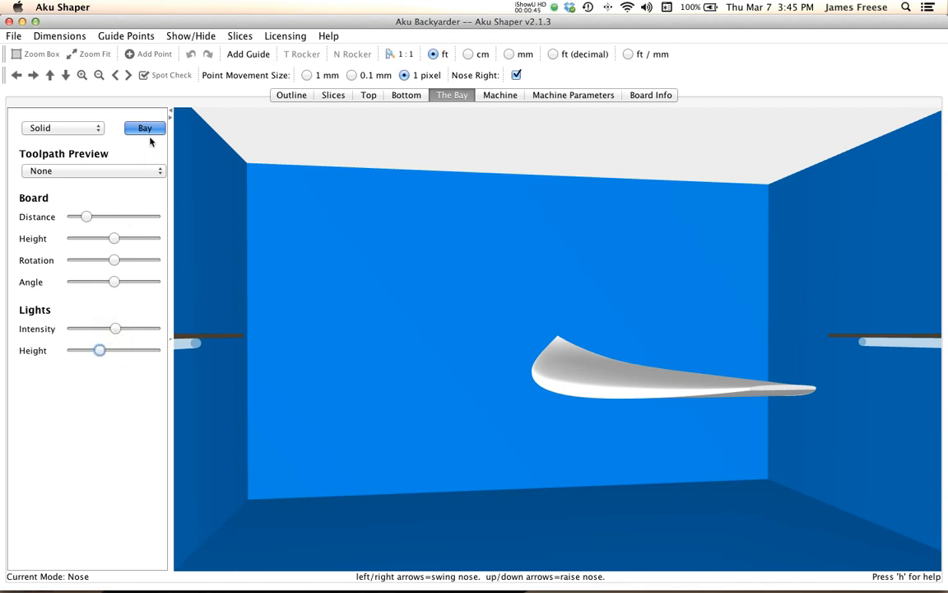
# Step: Display the board as curves with the bay room around it and bring up 3D Help with h
pyautogui.click(63, 128)
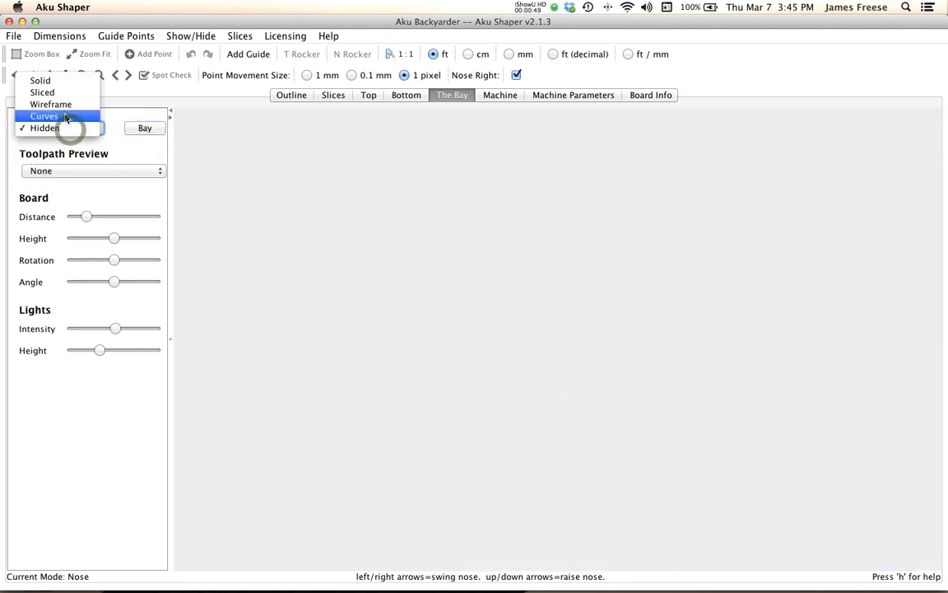
pyautogui.click(45, 115)
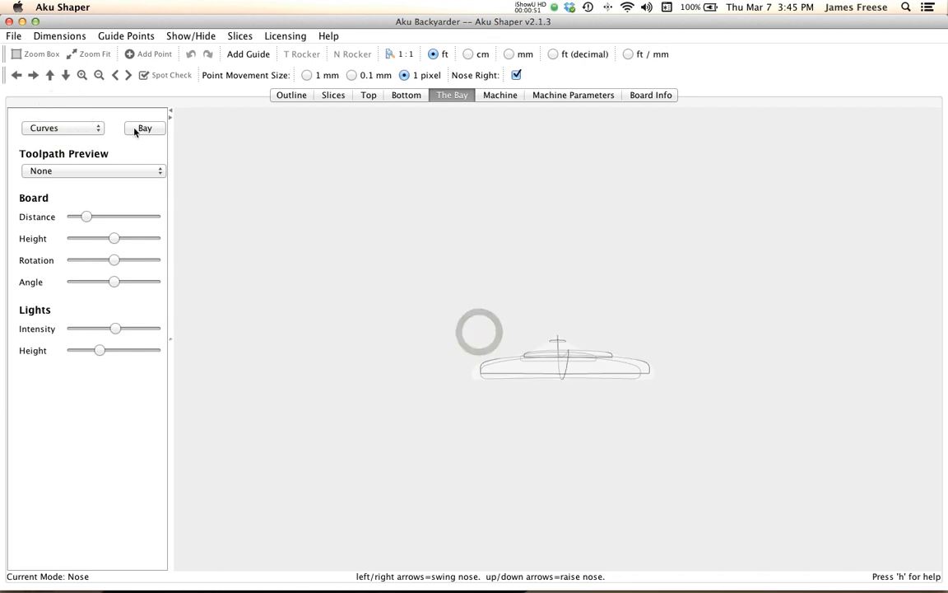
pyautogui.click(145, 129)
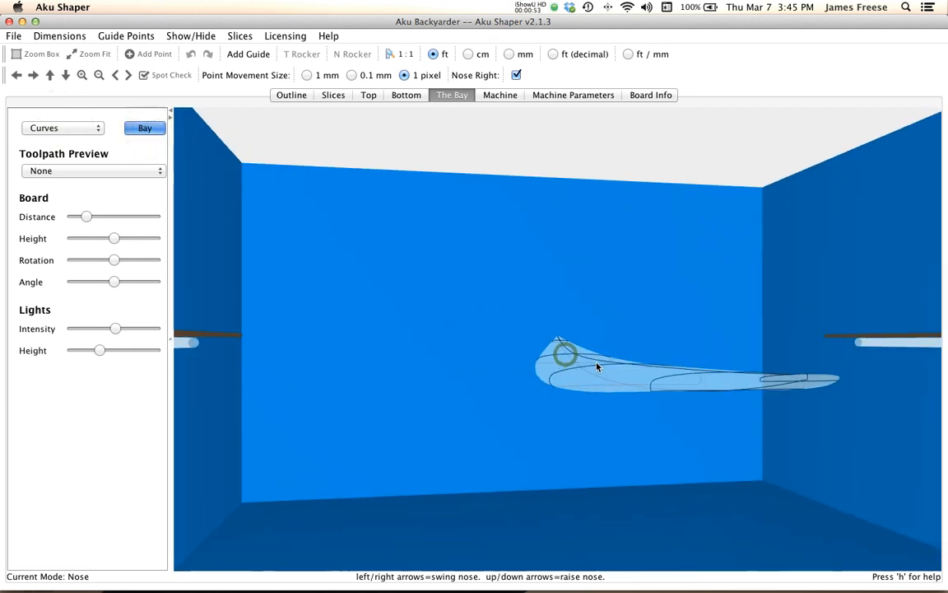
pyautogui.press('h')
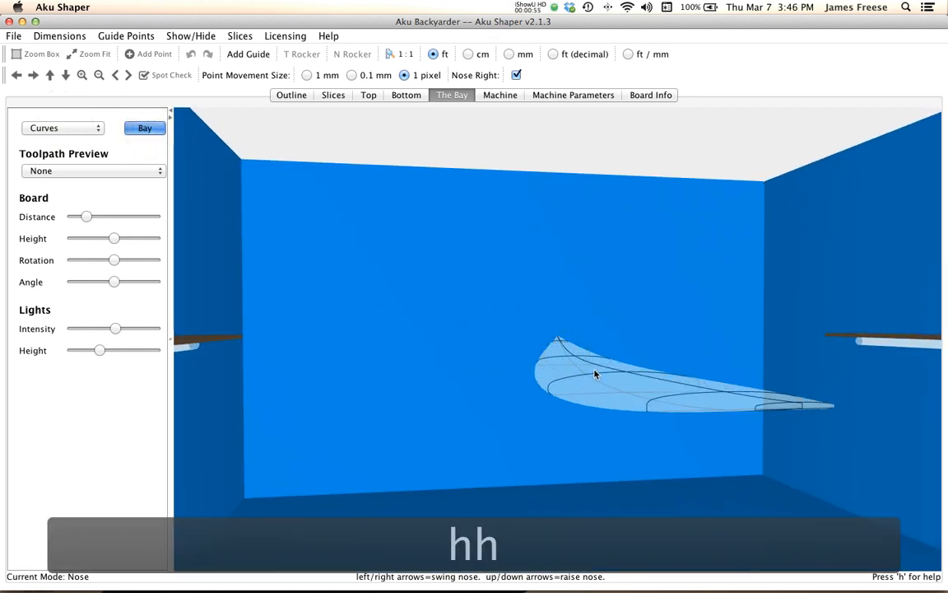
pyautogui.press('h')
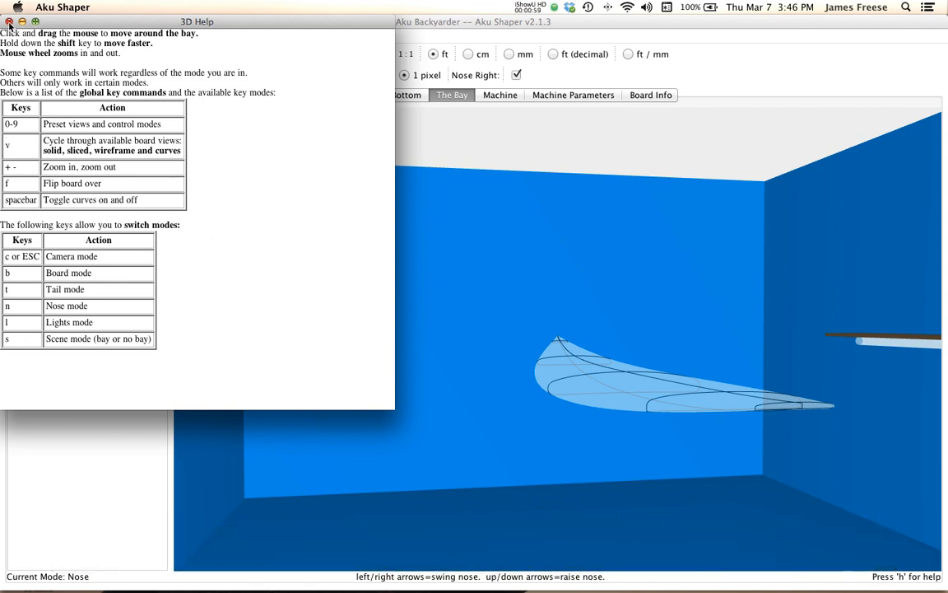
# Step: Dismiss the 3D Help window and set the bay display style back to Solid
pyautogui.click(12, 21)
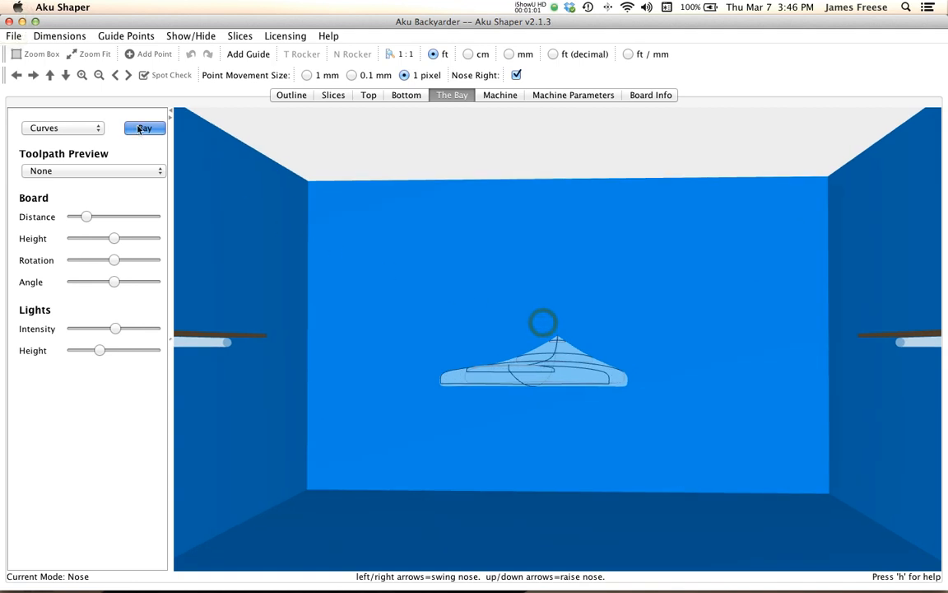
pyautogui.click(62, 128)
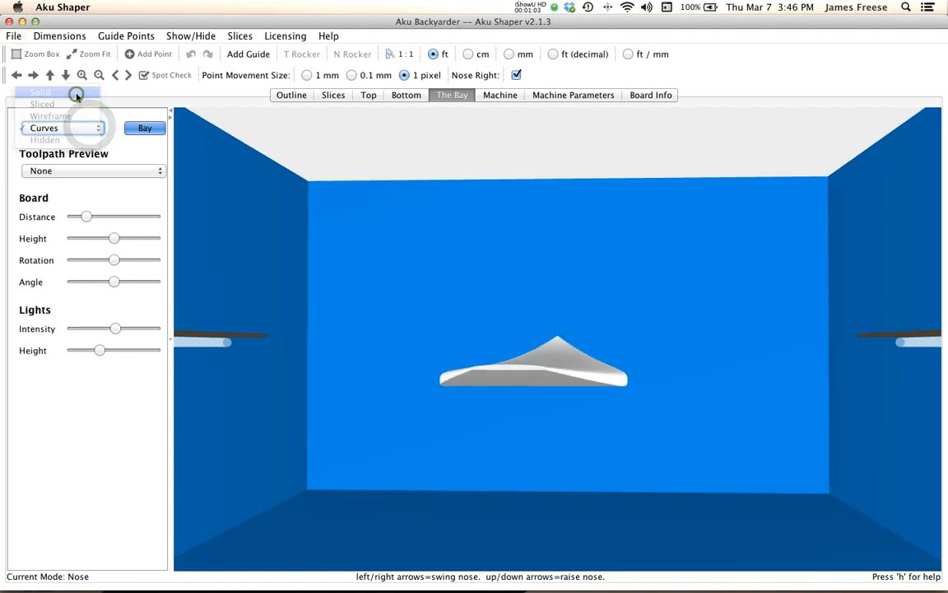
pyautogui.click(58, 92)
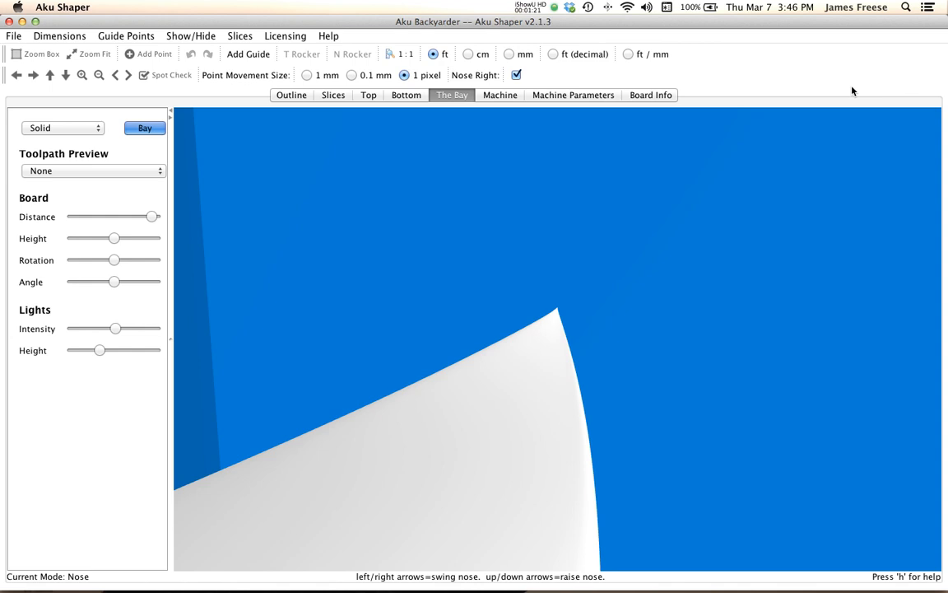
pyautogui.moveTo(918, 56)
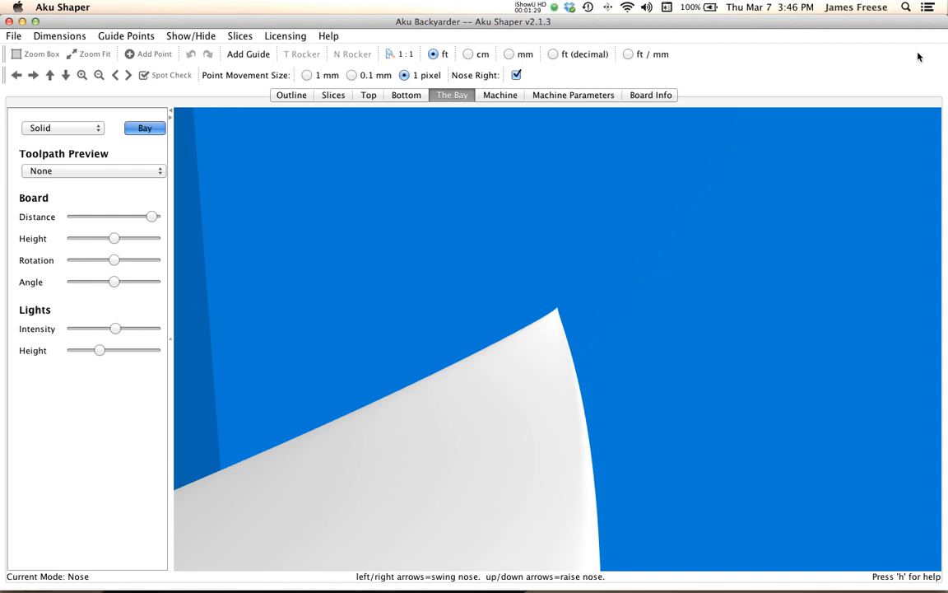
pyautogui.moveTo(869, 58)
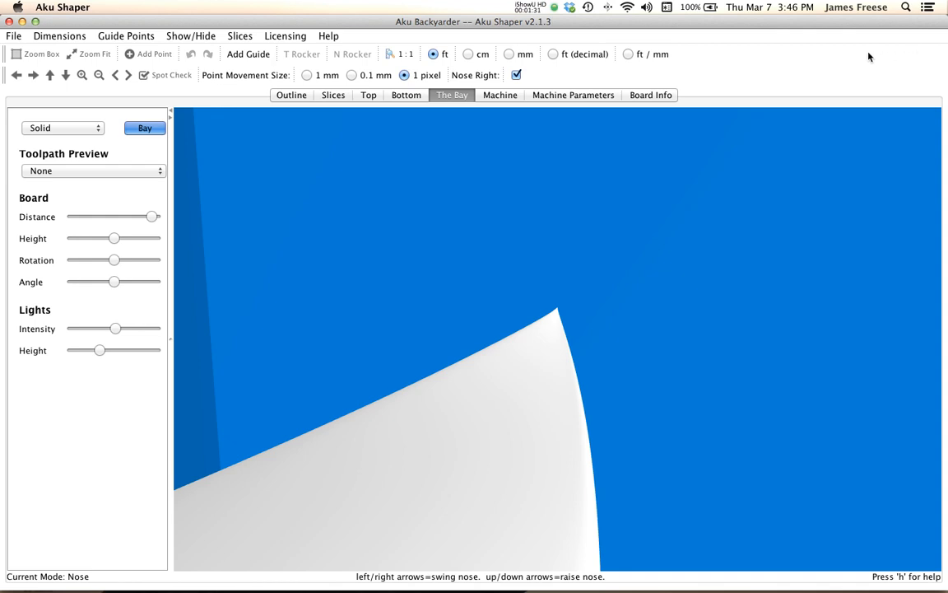
pyautogui.moveTo(906, 51)
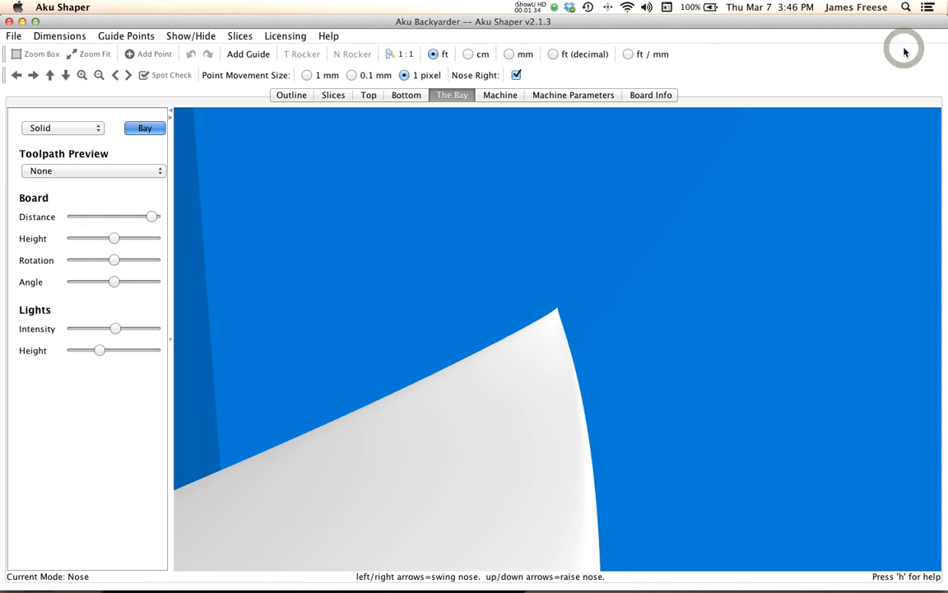
pyautogui.moveTo(904, 48)
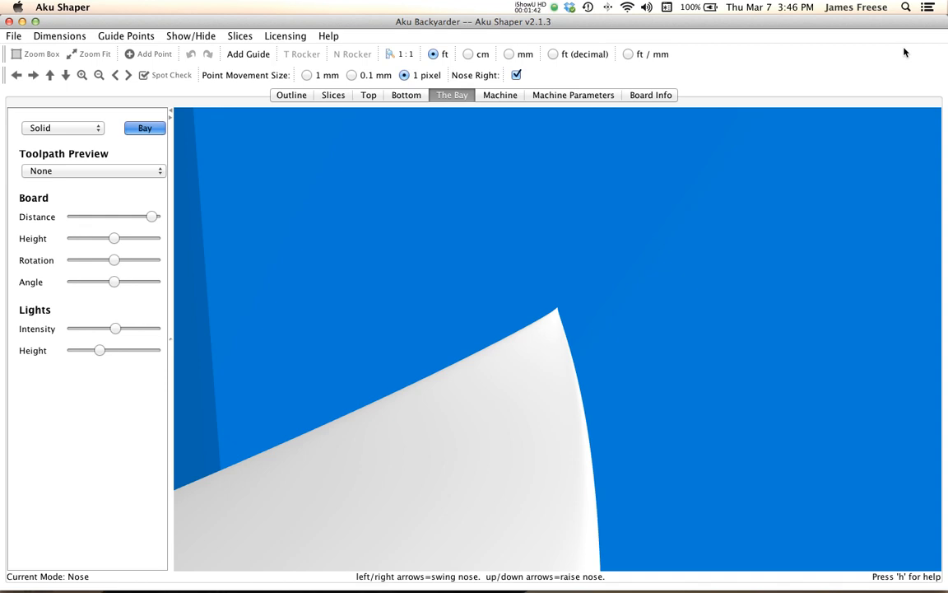
pyautogui.moveTo(839, 66)
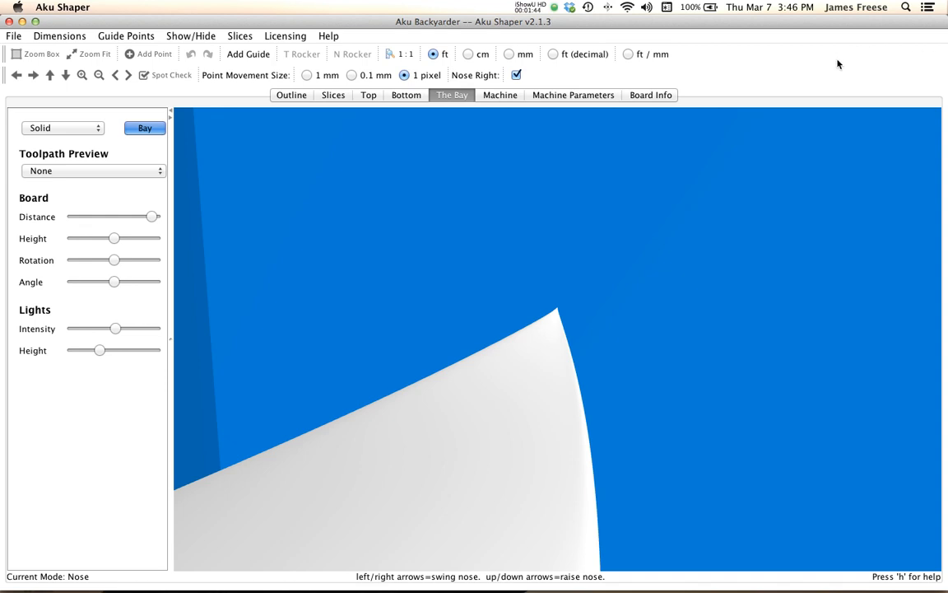
pyautogui.moveTo(886, 63)
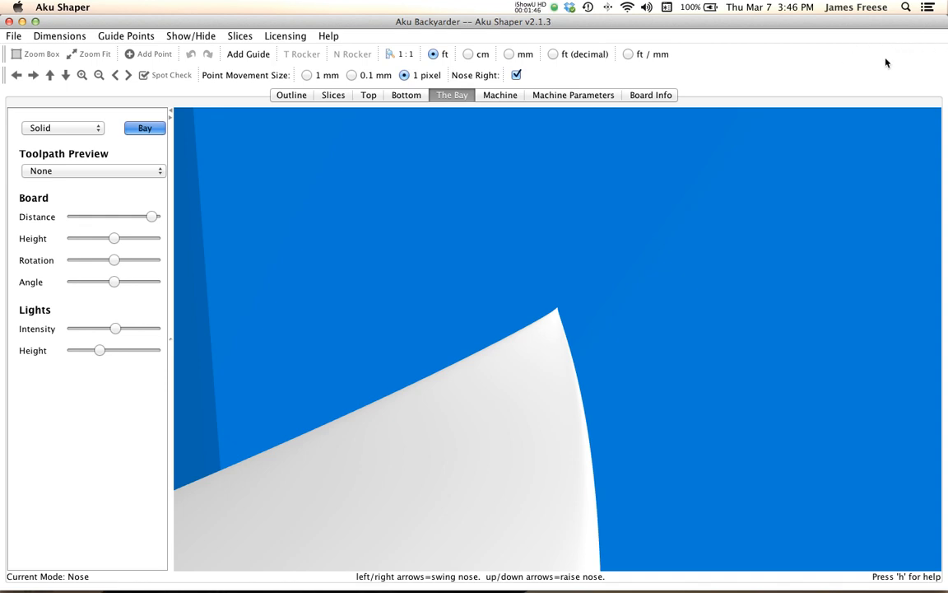
pyautogui.click(290, 93)
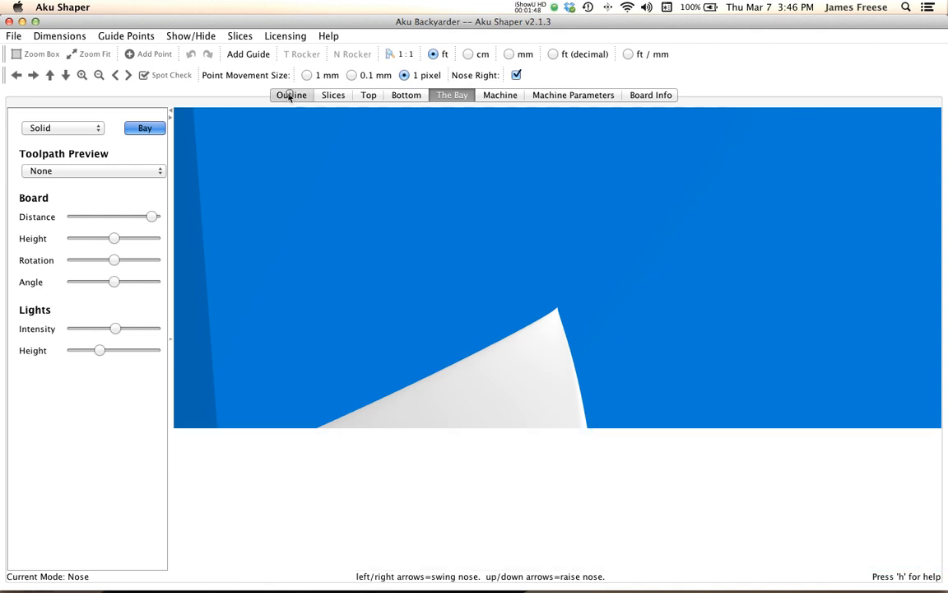
# Step: Select the outline's bottom centre control point and step to the next point with the s key
pyautogui.click(292, 94)
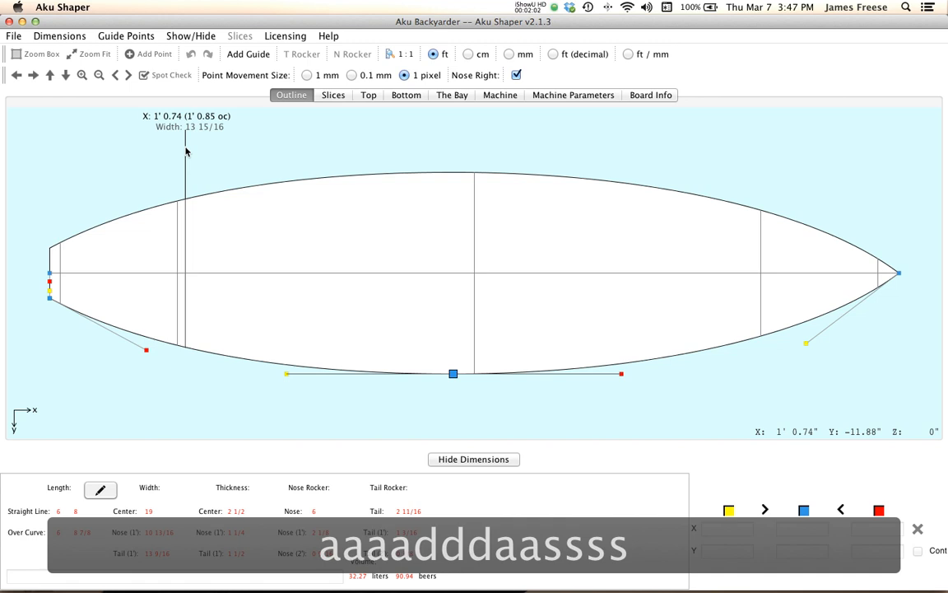
pyautogui.write('s')
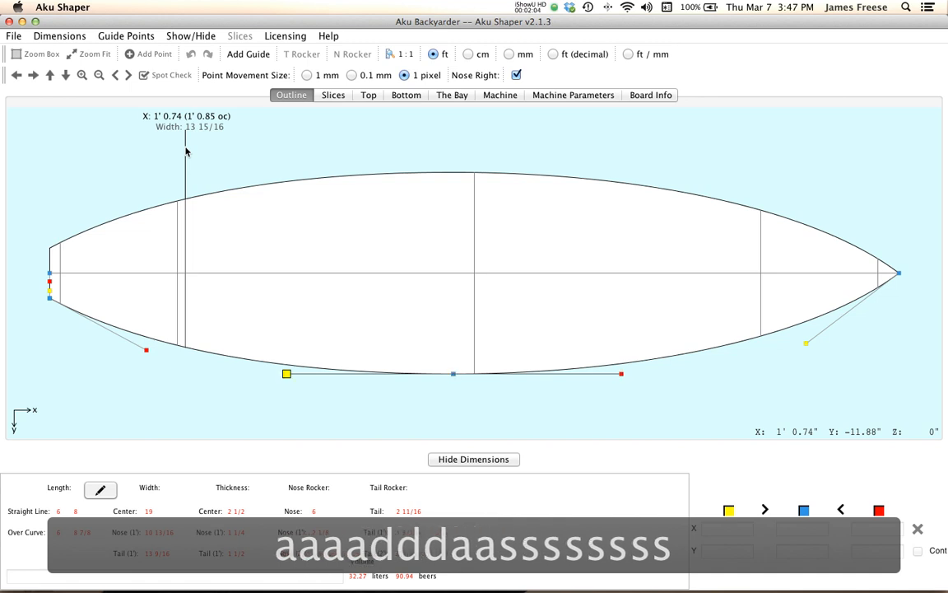